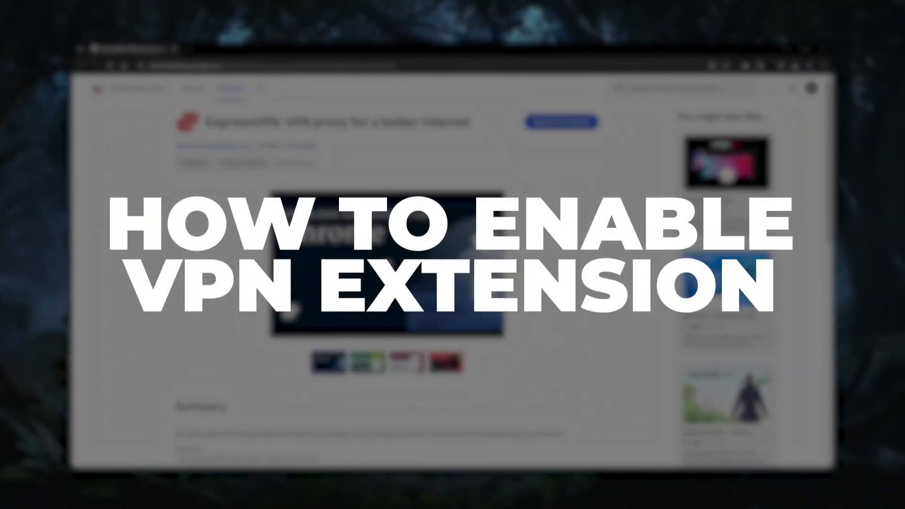
Show Chrome's installed extensions list with ExpressVPN, NordVPN and Surfshark.
left_click(779, 17)
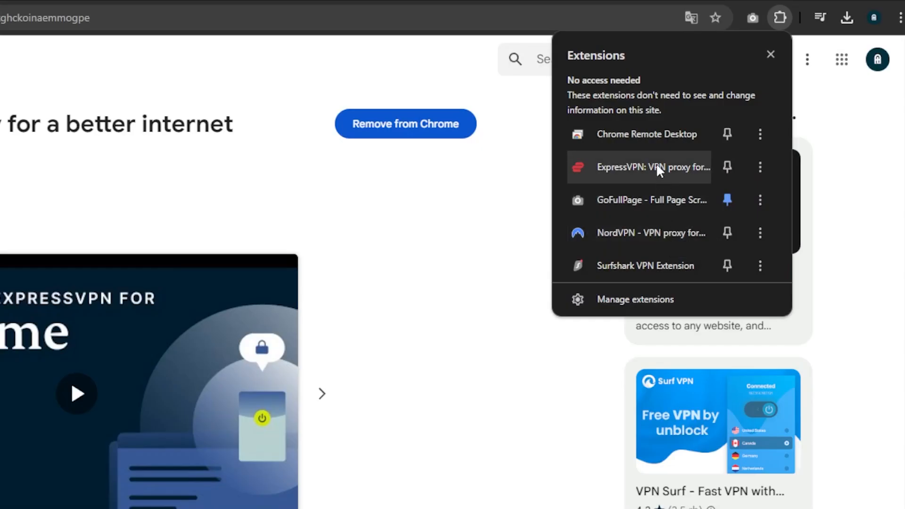
mouse_move(645, 266)
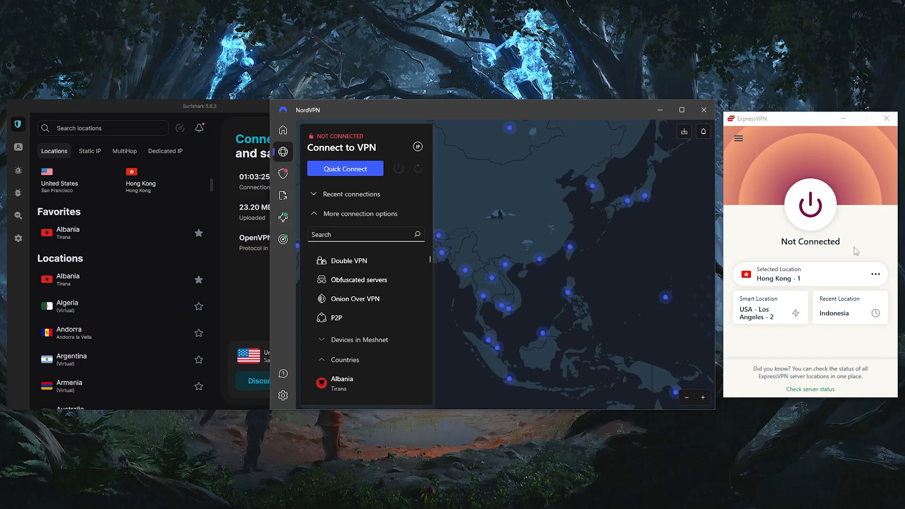
mouse_move(843, 248)
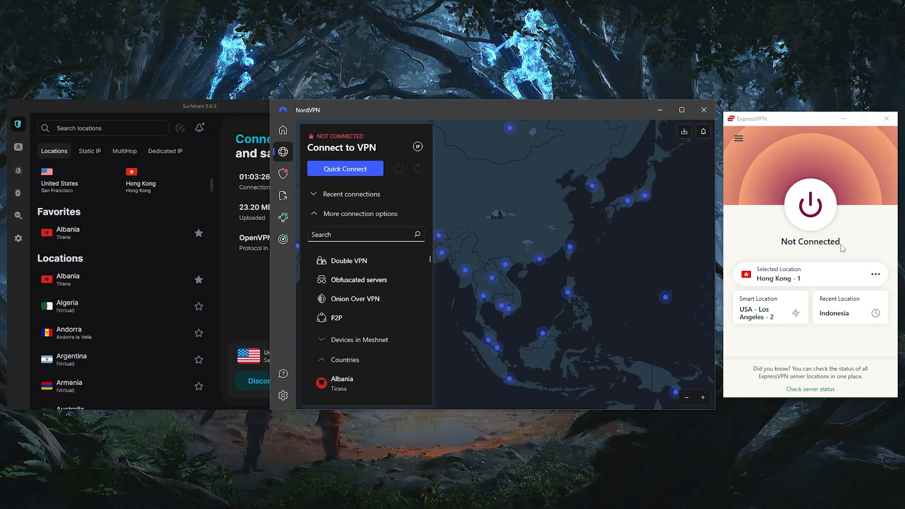
mouse_move(834, 243)
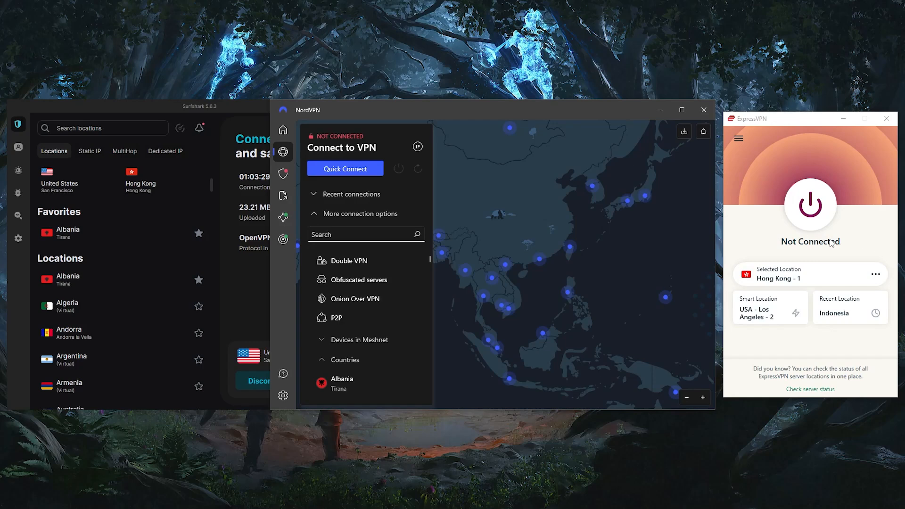
mouse_move(606, 218)
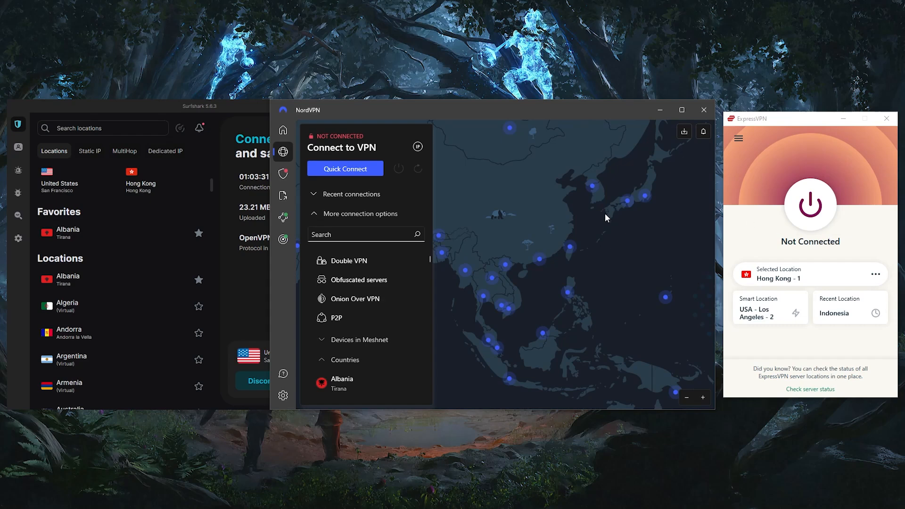
scroll("down", 3)
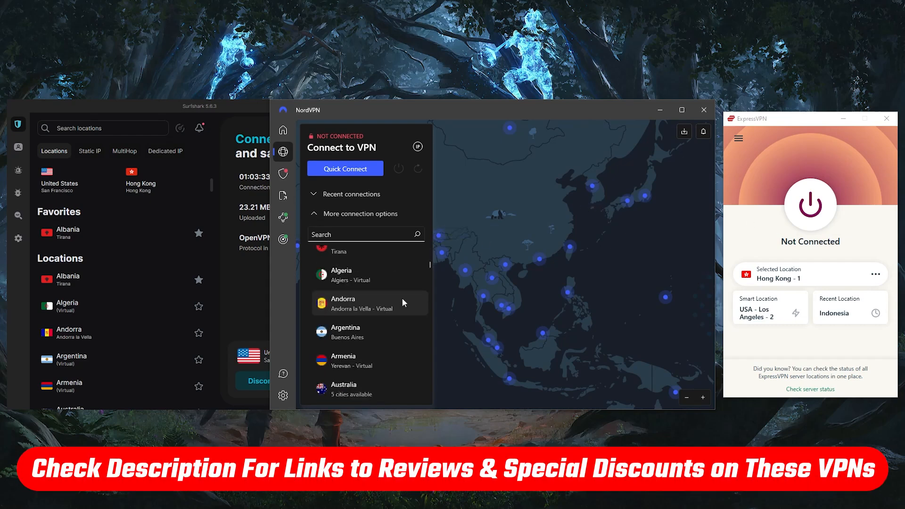
scroll("down", 3)
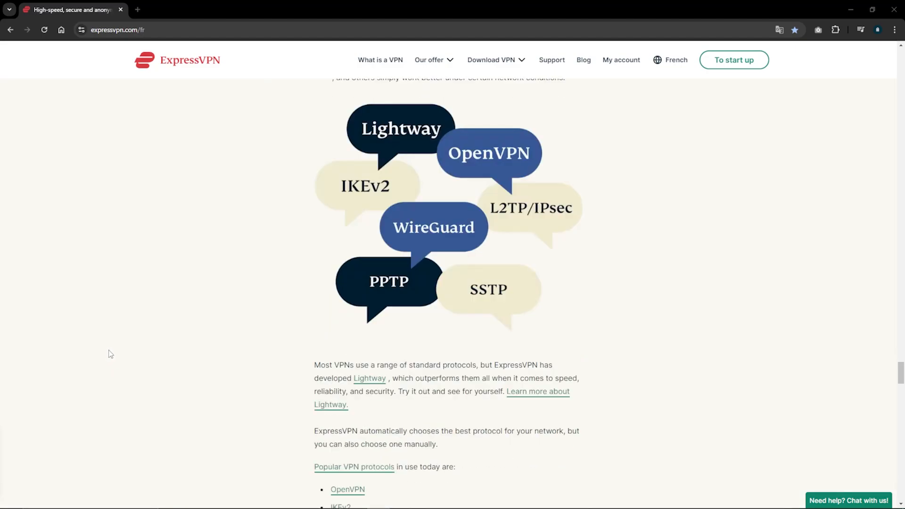
Reach the ExpressVPN extension's Chrome Web Store listing via the site's Chrome VPN page.
scroll("down", 3)
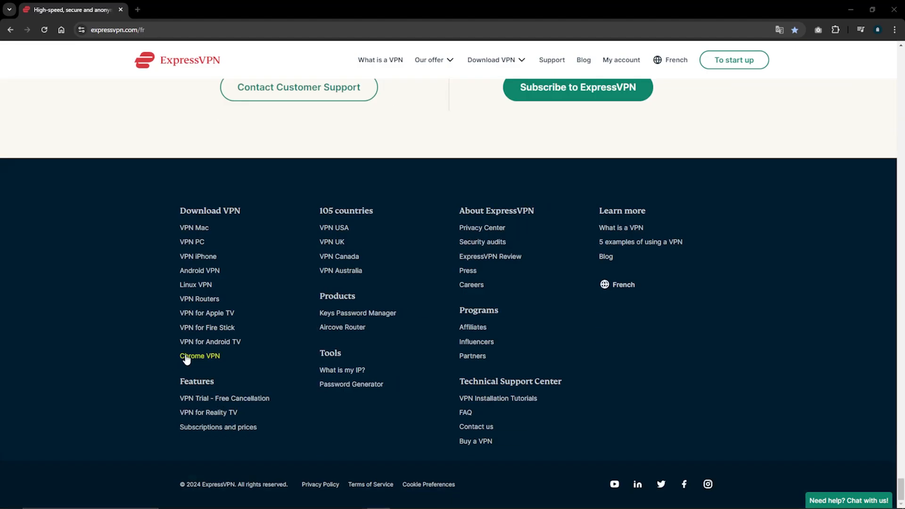
left_click(198, 355)
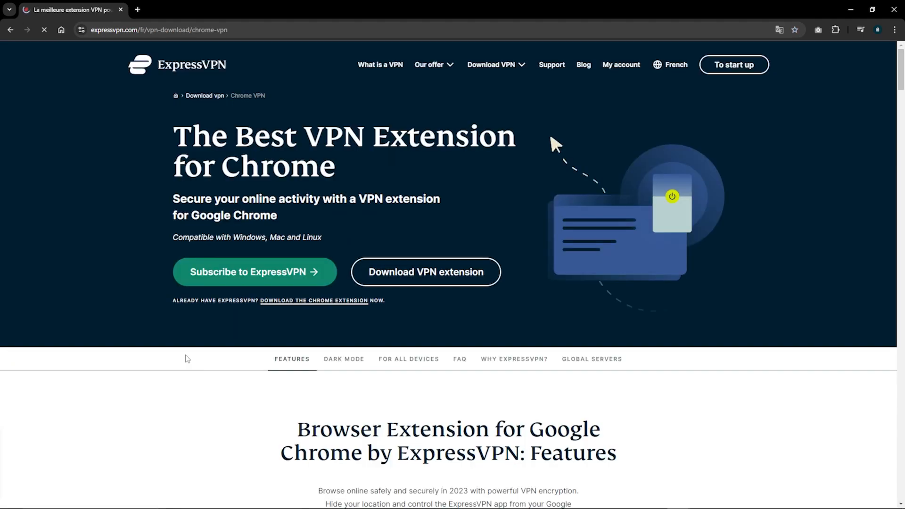
left_click(425, 271)
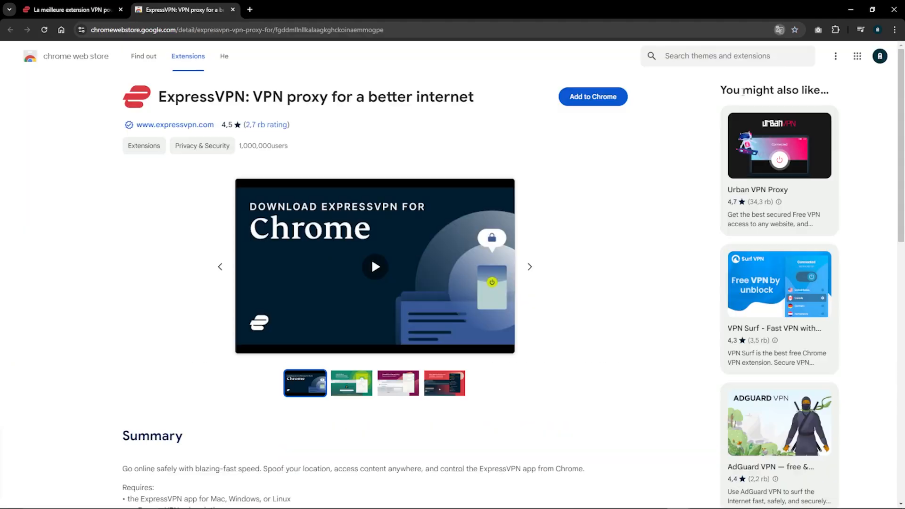
mouse_move(592, 96)
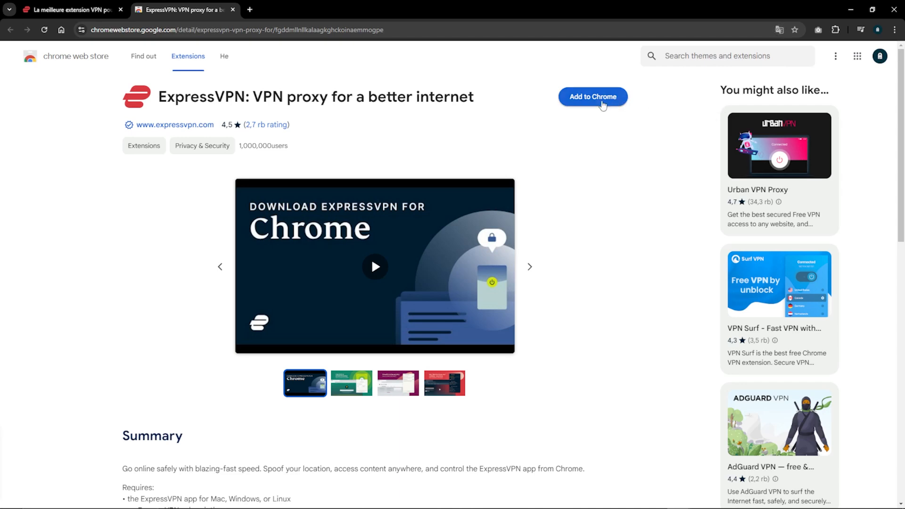
Add the ExpressVPN extension to Chrome and confirm the installation.
left_click(592, 96)
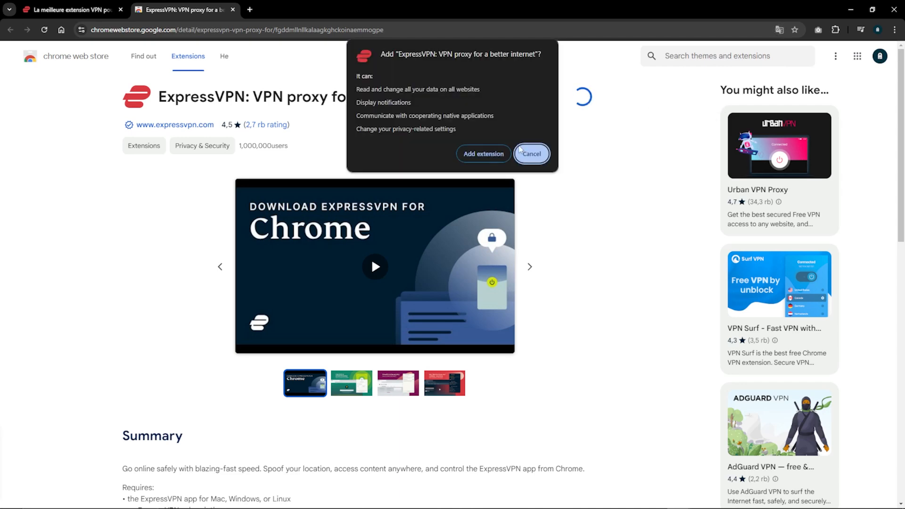
left_click(530, 154)
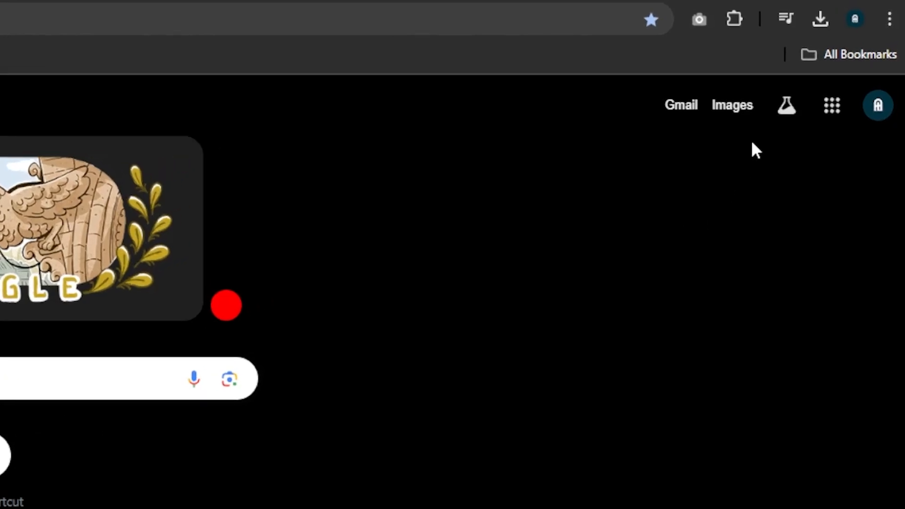
left_click(733, 19)
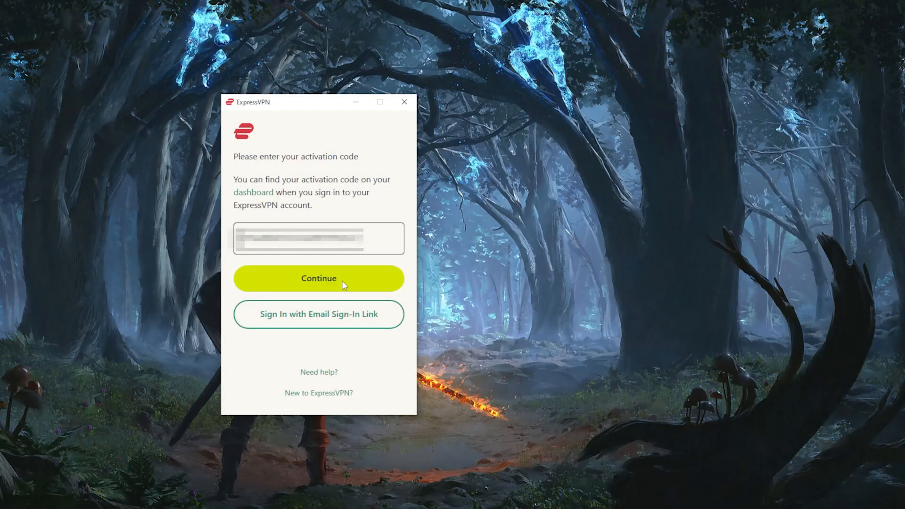
Continue with the entered ExpressVPN activation code to sign in.
left_click(319, 278)
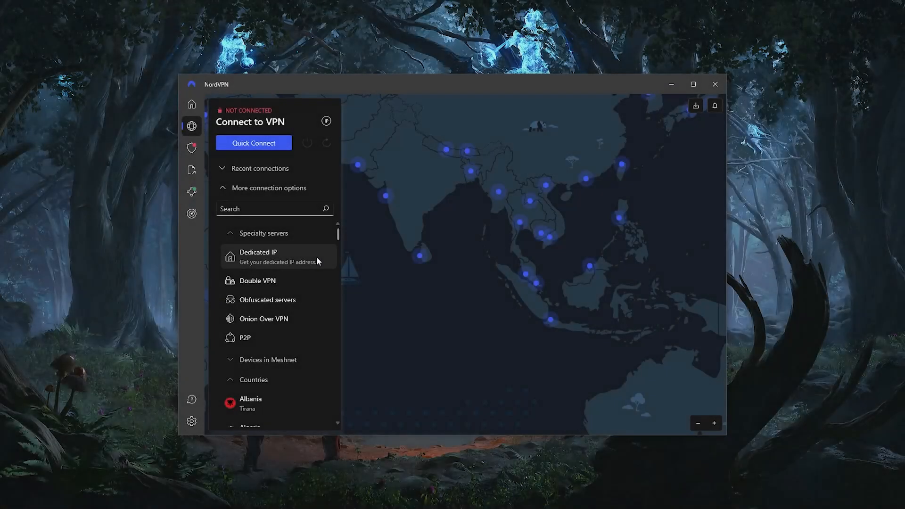
mouse_move(316, 312)
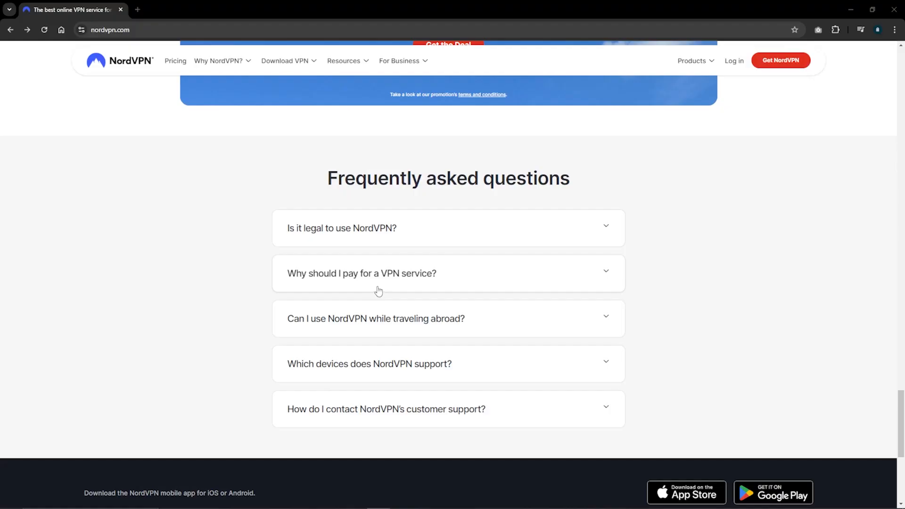
Add the NordVPN extension from the site's Chrome page and proceed to Nord Account sign-in.
scroll("down", 3)
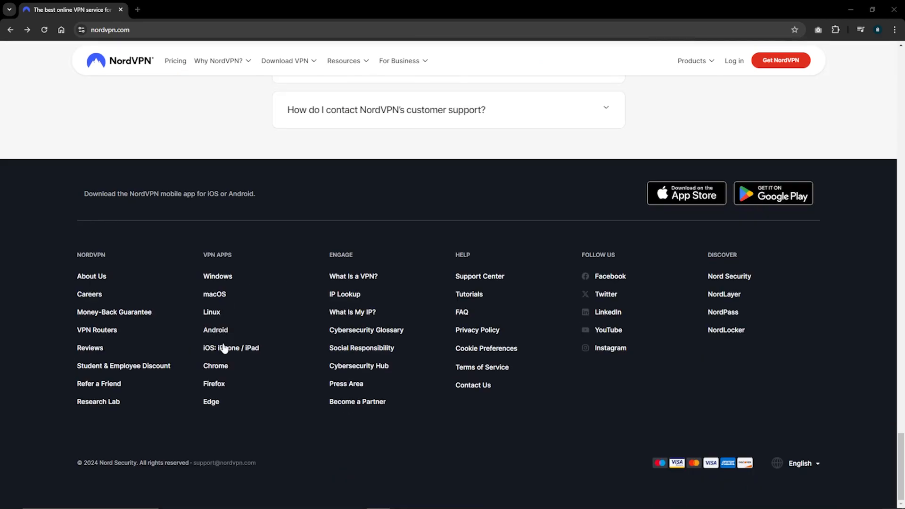
left_click(214, 366)
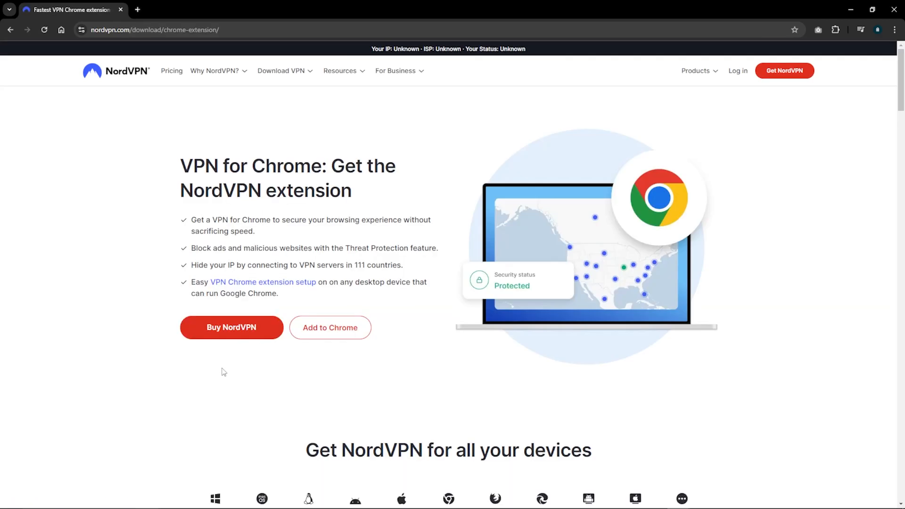
left_click(329, 327)
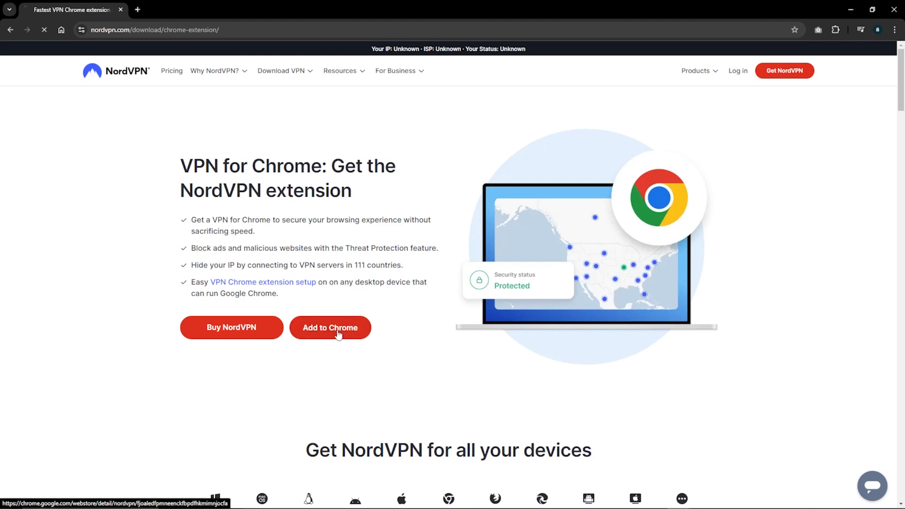
left_click(329, 327)
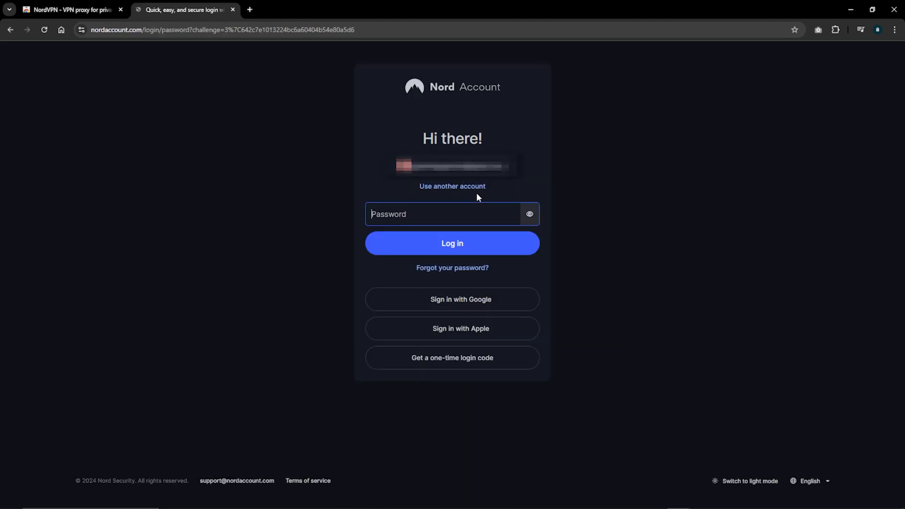
left_click(444, 214)
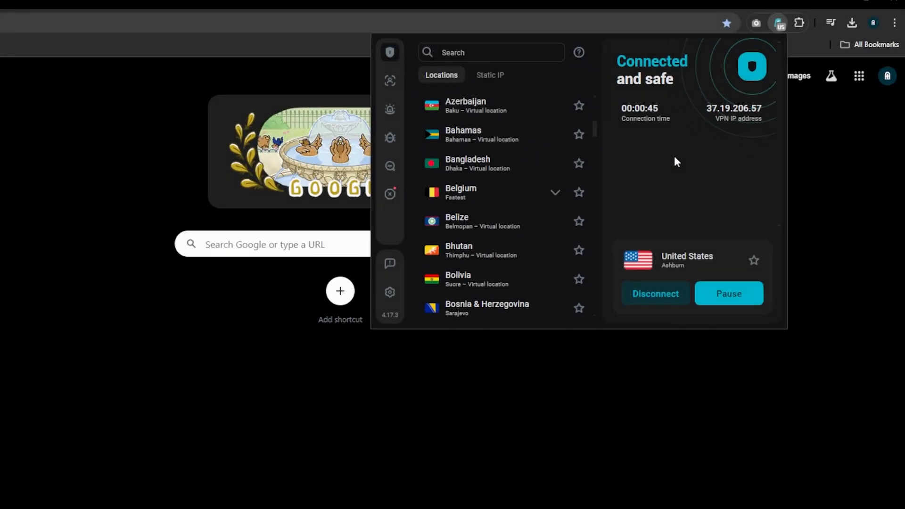
scroll("down", 3)
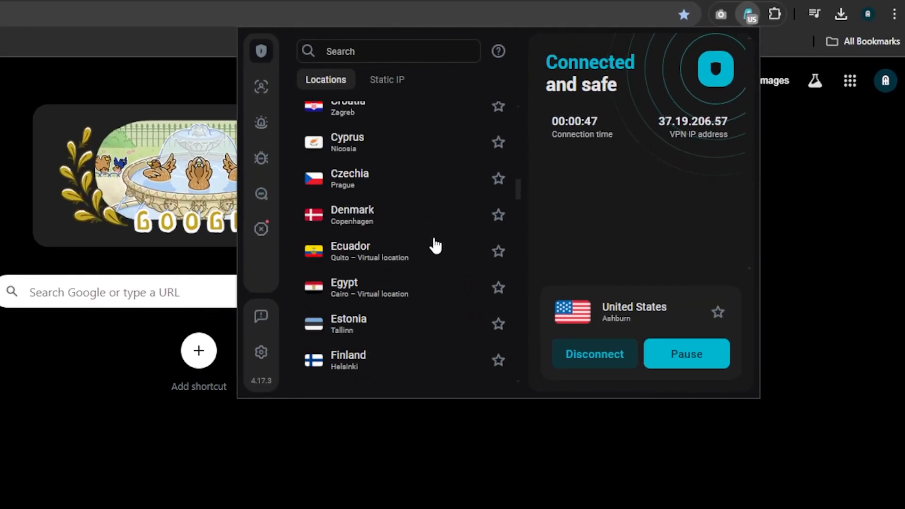
scroll("down", 3)
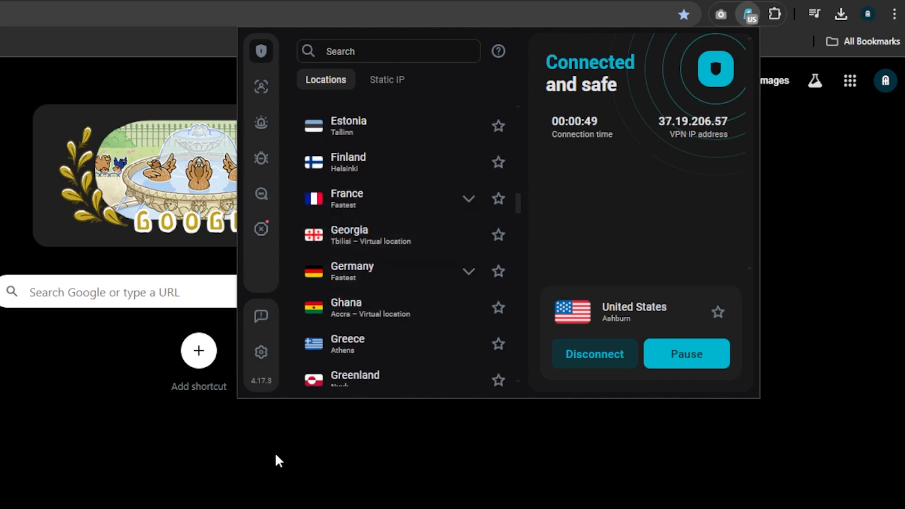